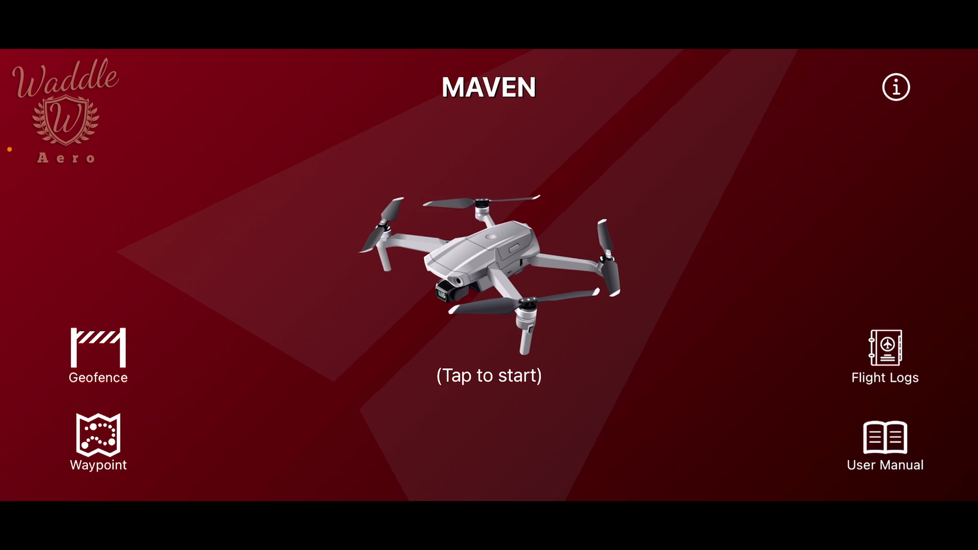
Start a drone session from the home screen; status reports not connected.
{"action": "left_click", "coordinate": [485, 277]}
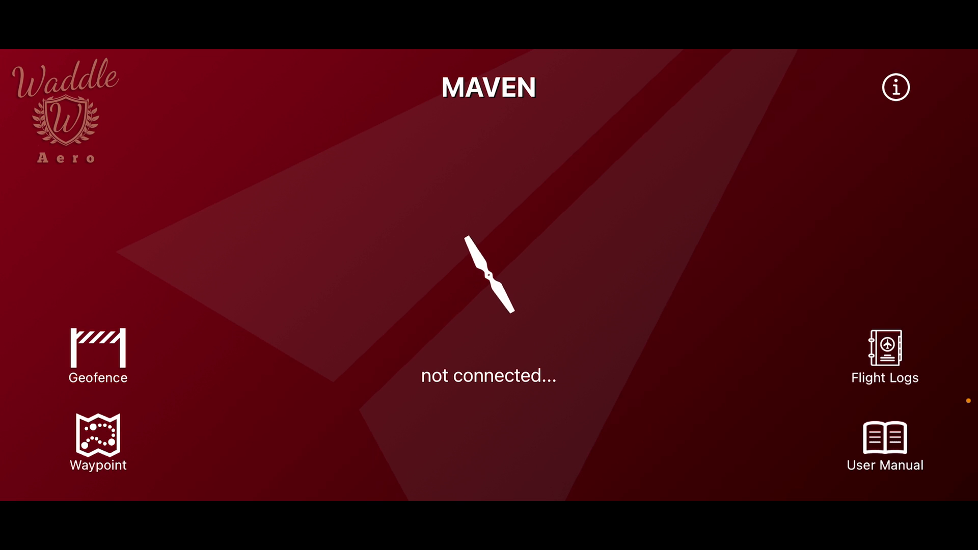
Export the Fort Ross mission from the waypoint list as a shareable archive.
{"action": "left_click", "coordinate": [100, 442]}
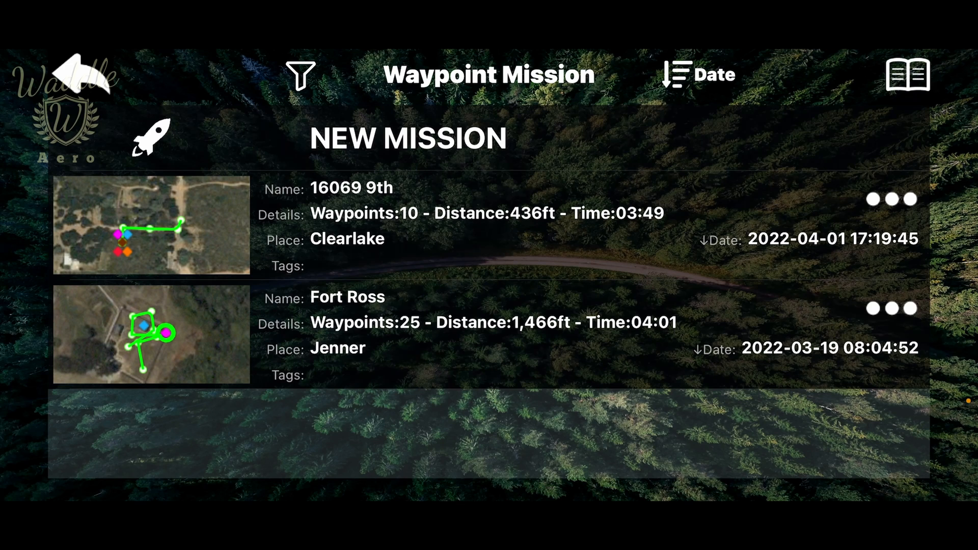
{"action": "left_click", "coordinate": [888, 322]}
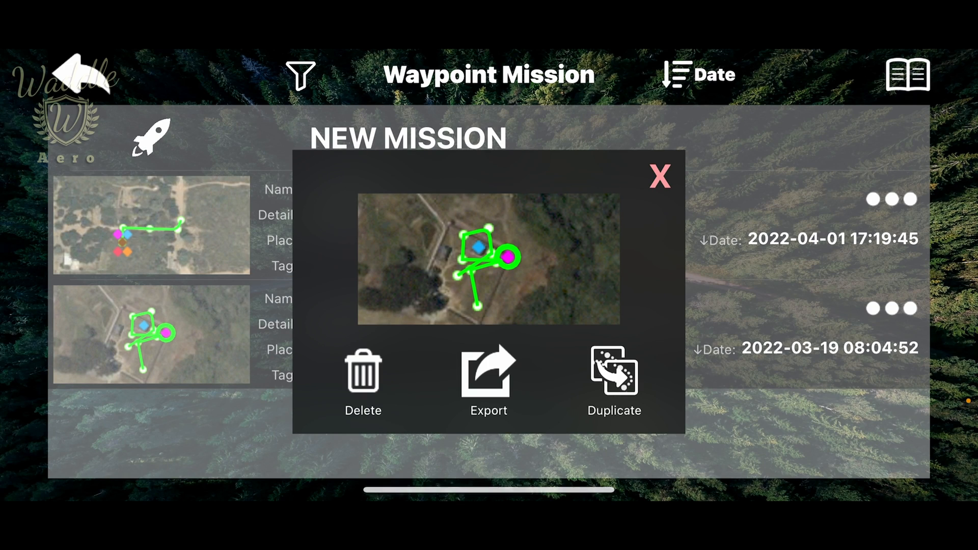
{"action": "left_click", "coordinate": [488, 377]}
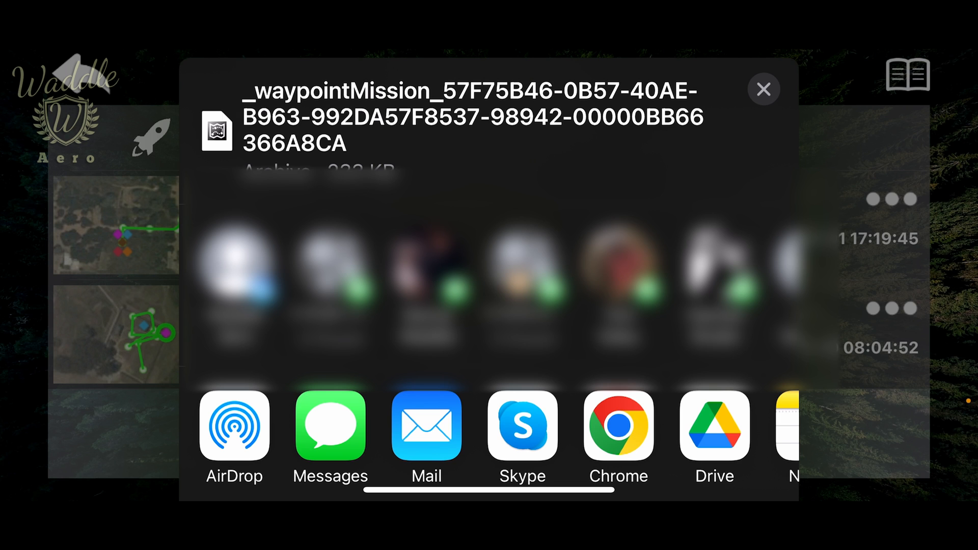
{"action": "left_click", "coordinate": [426, 426]}
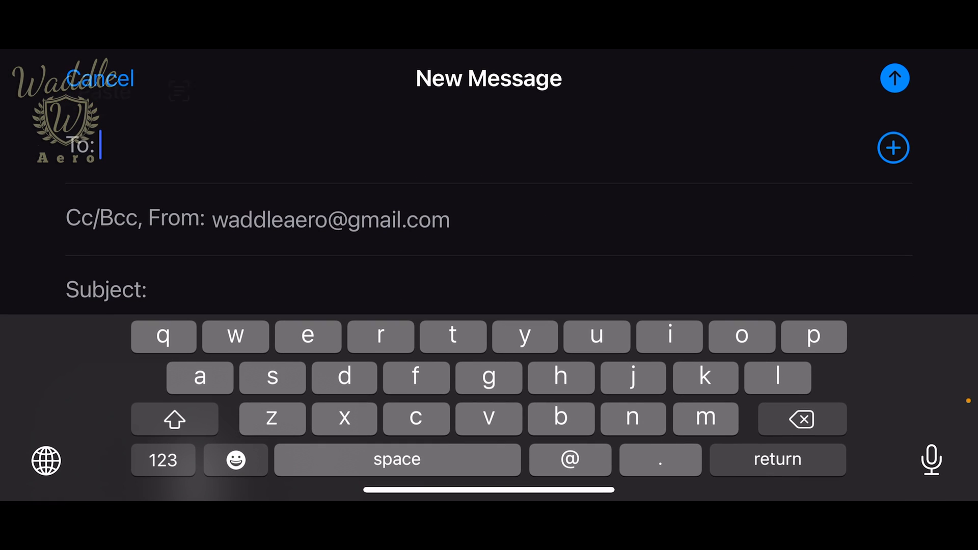
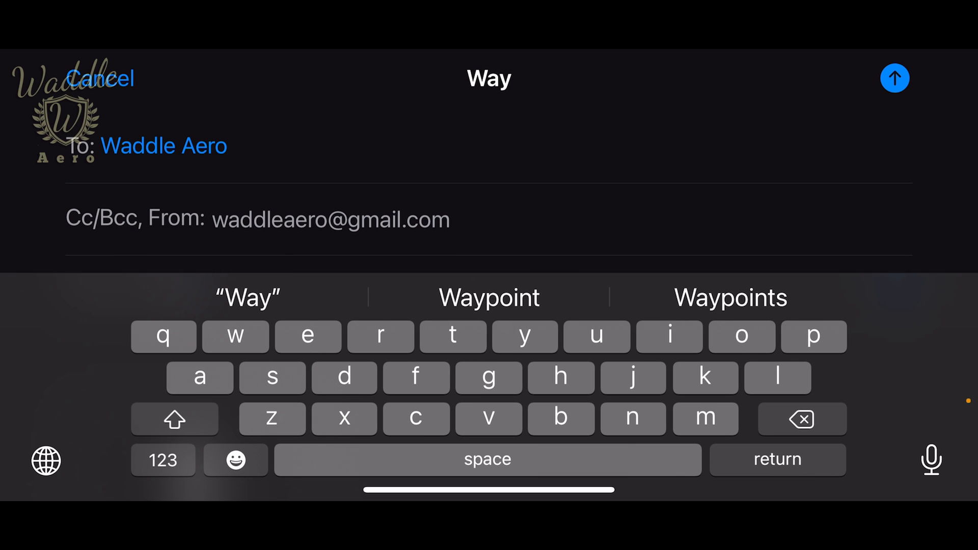
{"action": "left_click", "coordinate": [489, 298]}
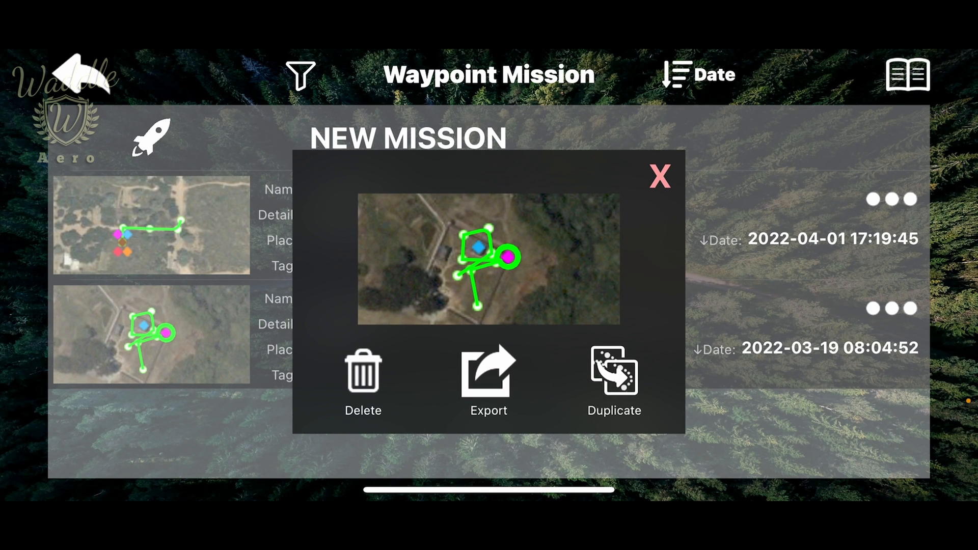
{"action": "left_click", "coordinate": [658, 176]}
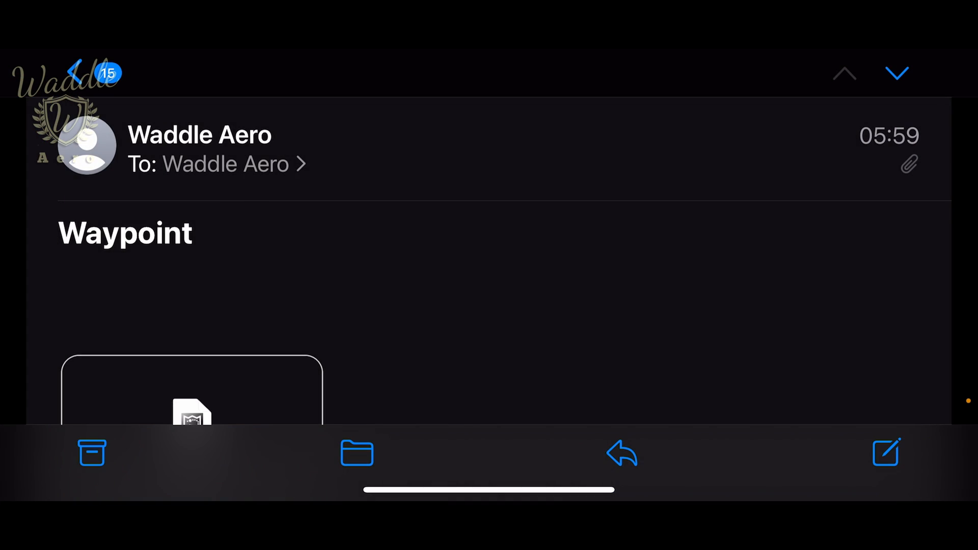
Import the .wpm attachment into Maven as a second Fort Ross mission and return home.
{"action": "scroll", "scroll_direction": "down", "scroll_amount": 3}
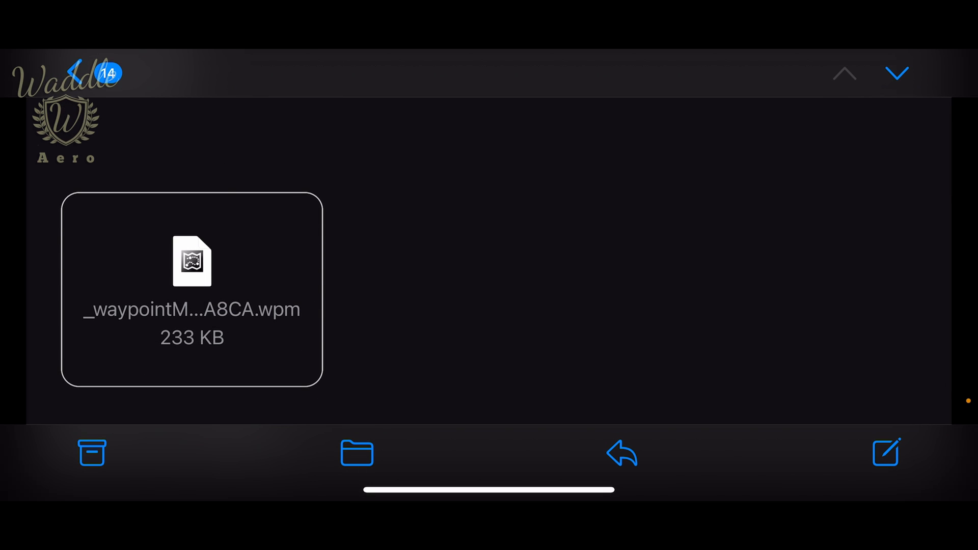
{"action": "left_click", "coordinate": [191, 267]}
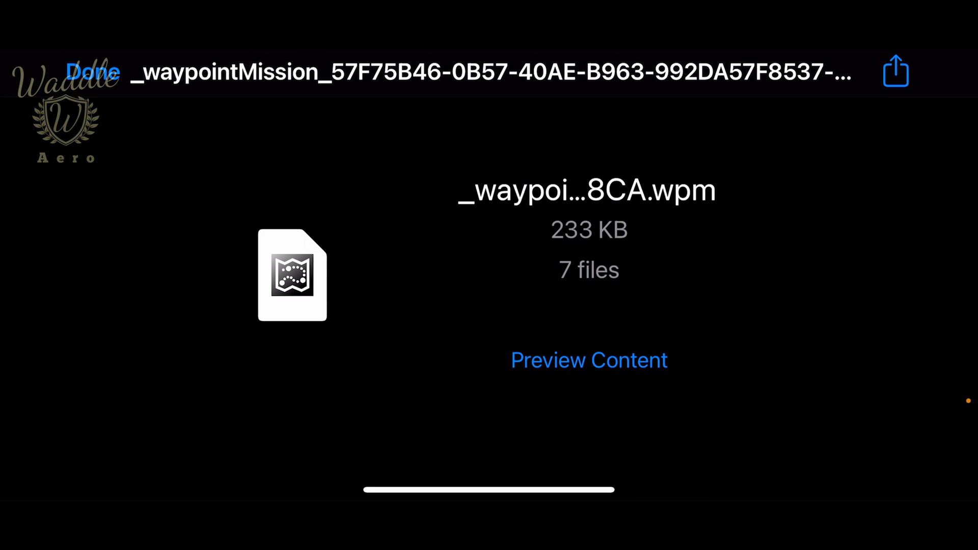
{"action": "left_click", "coordinate": [895, 71]}
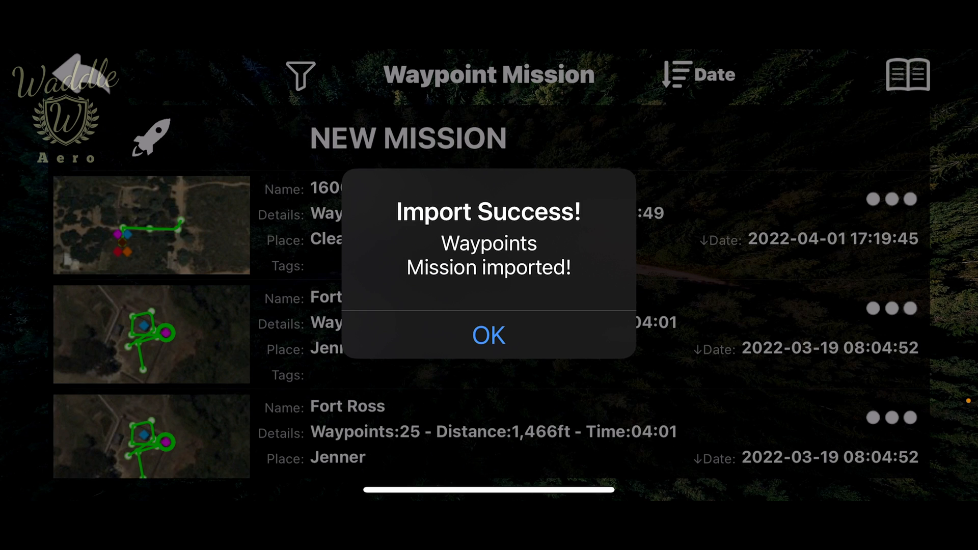
{"action": "left_click", "coordinate": [489, 334]}
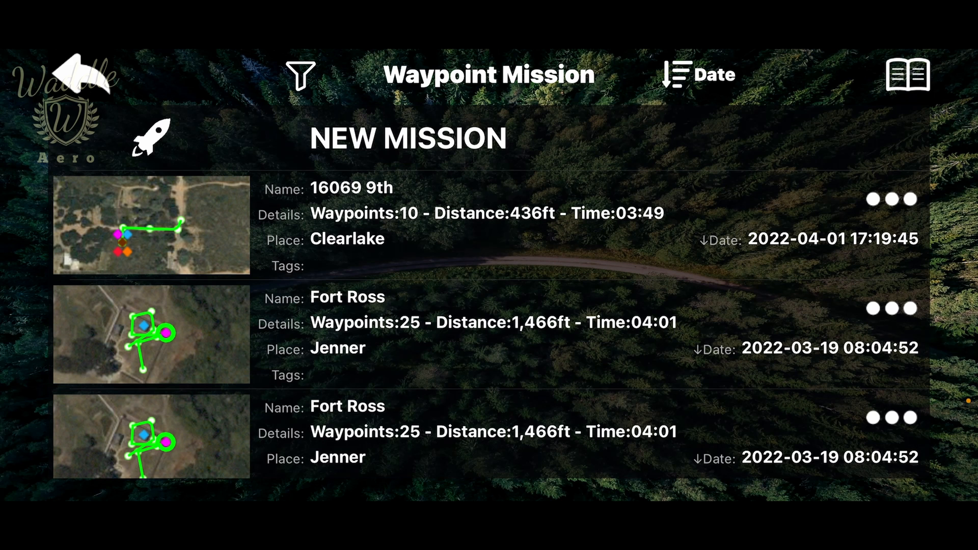
{"action": "left_click", "coordinate": [79, 76]}
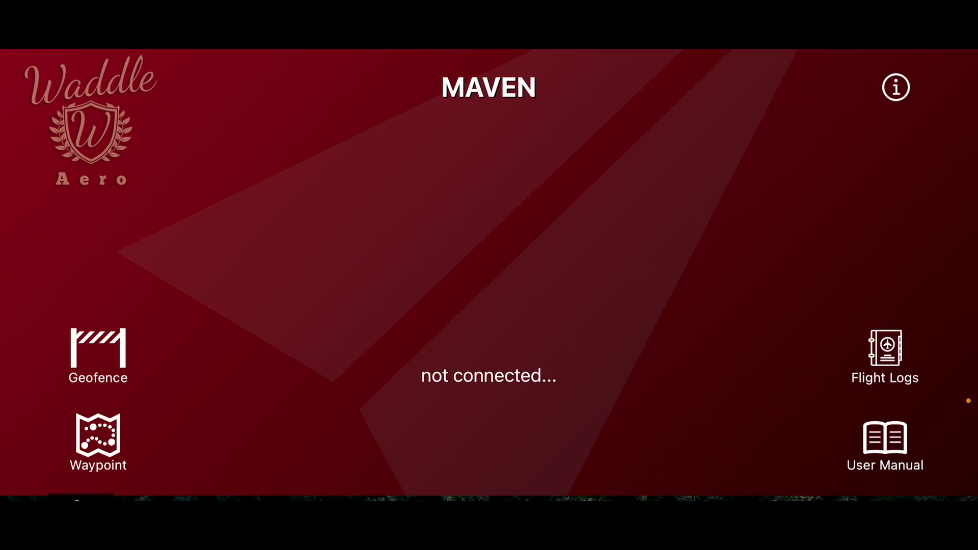